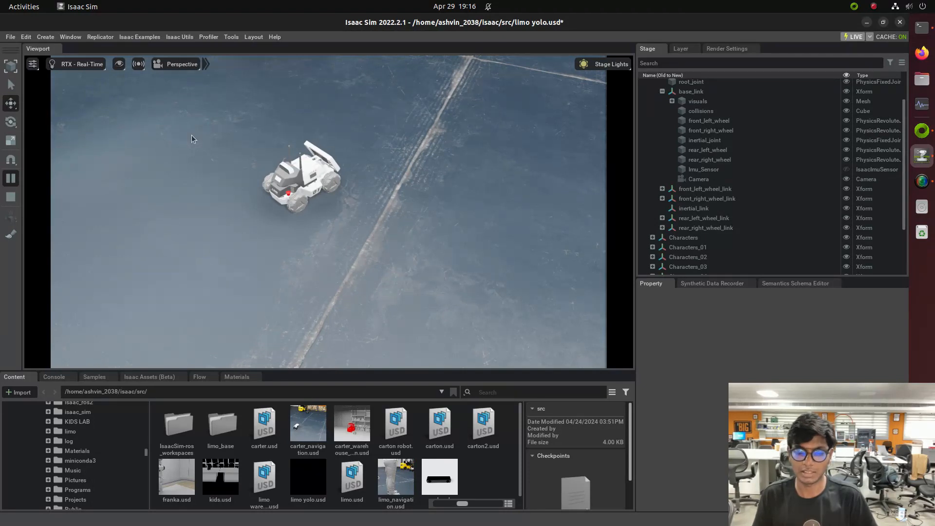
Step: Inspect the Limo robot's Camera prim properties, then clear the selection
left_click(698, 178)
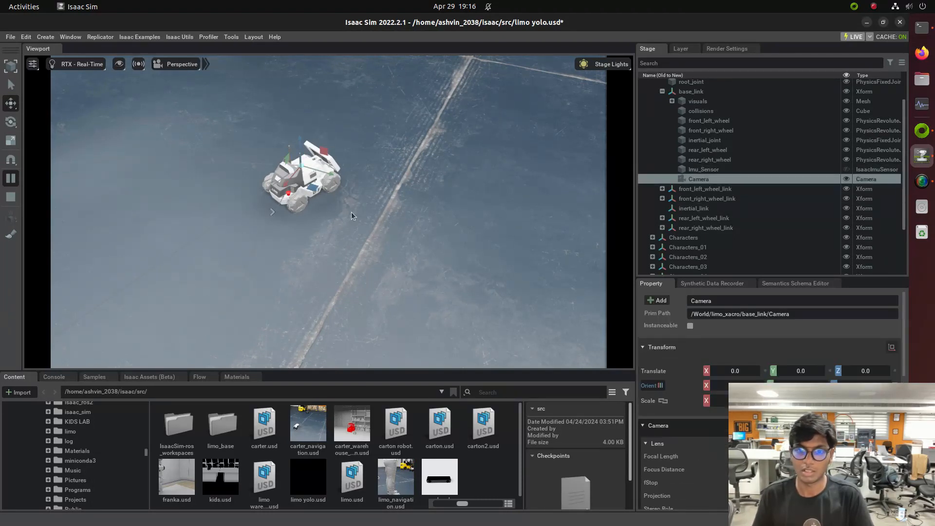
left_click(690, 91)
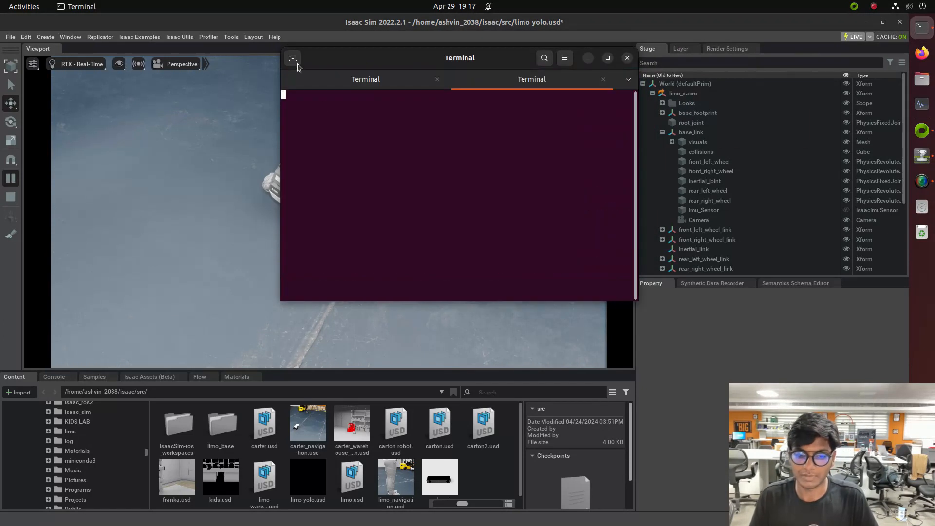
Step: Source the /opt ROS 2 setup and list topics, showing /imu, /rgb, /parameter_events, /rosout
type("sou")
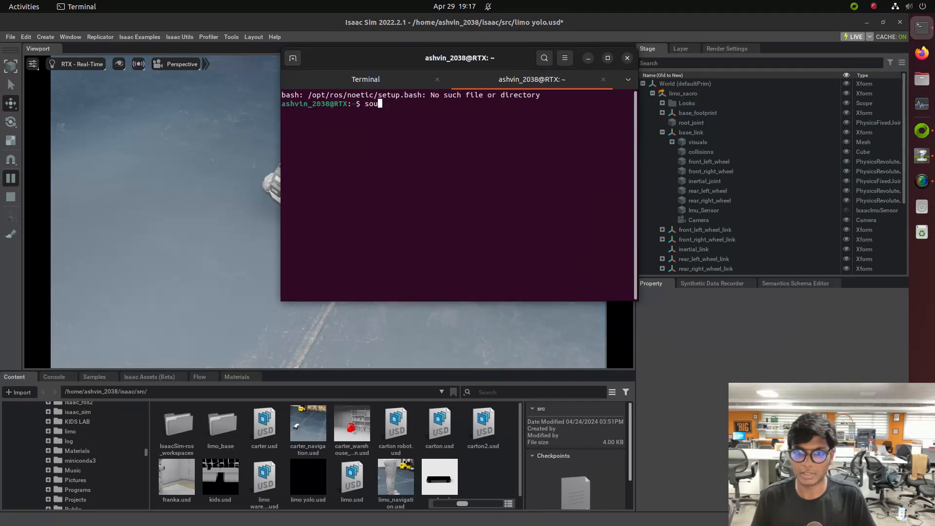
type("rce")
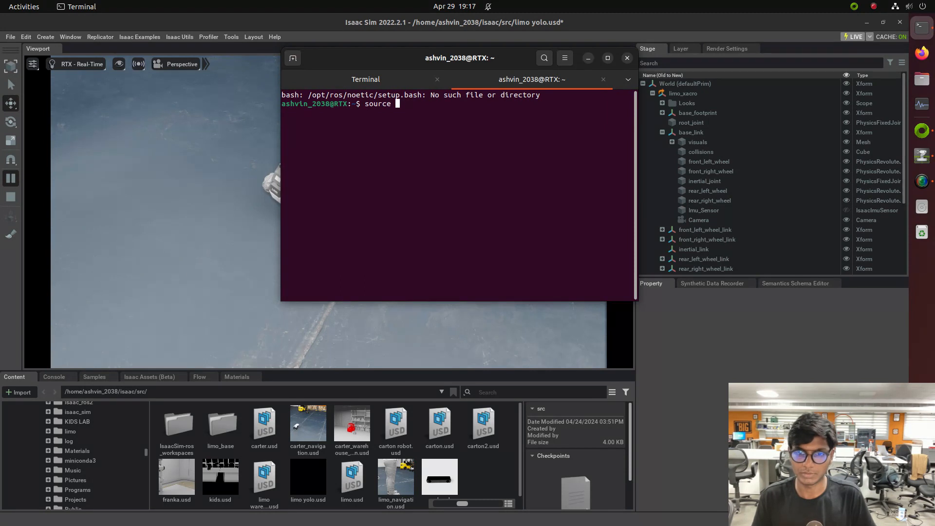
type("/opt/")
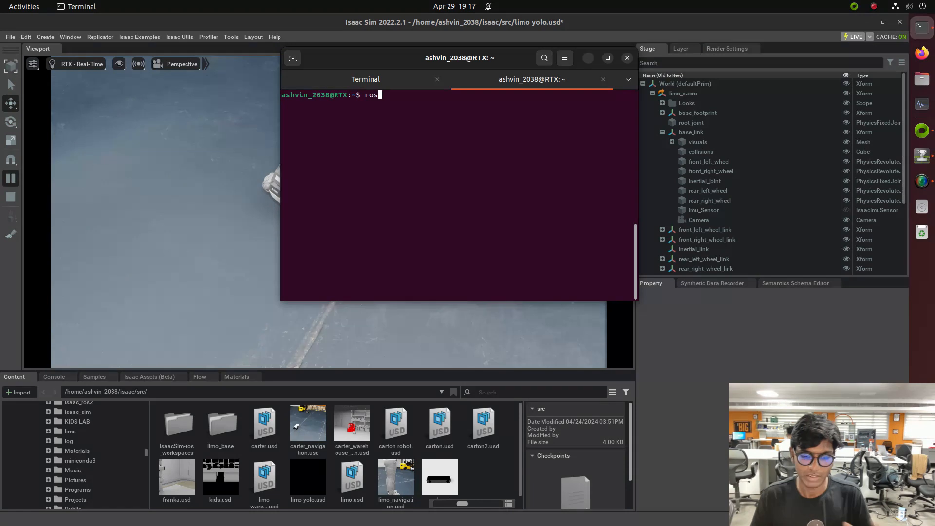
type("2 topic list")
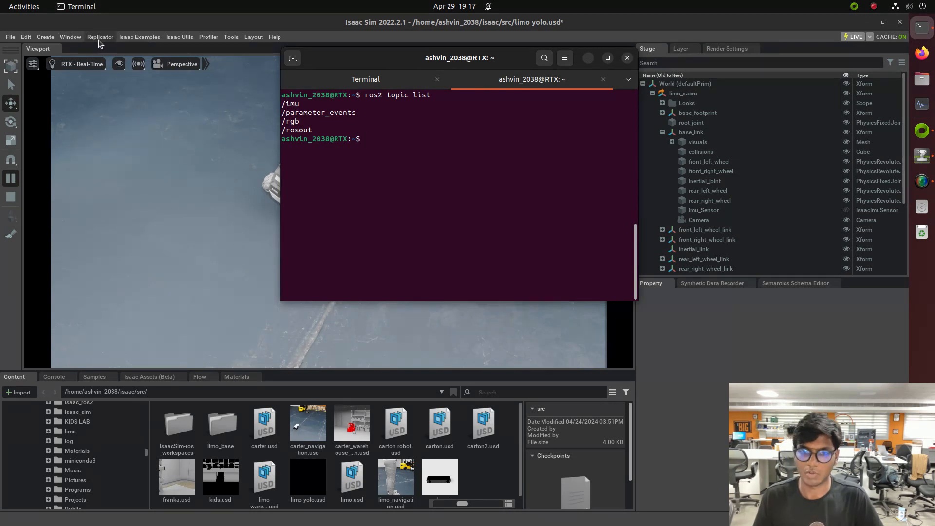
Step: Load ActionGraph_02 in the Action Graph editor from the Window menu
left_click(70, 37)
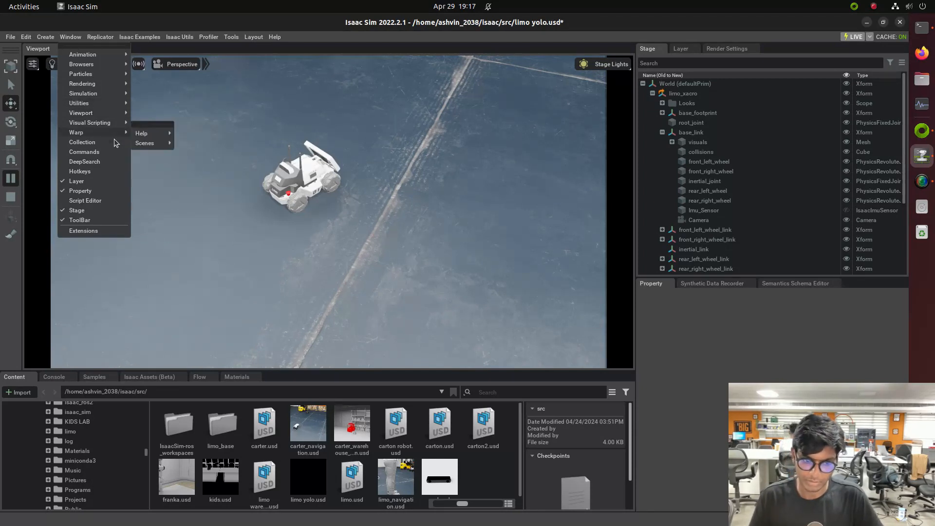
mouse_move(92, 213)
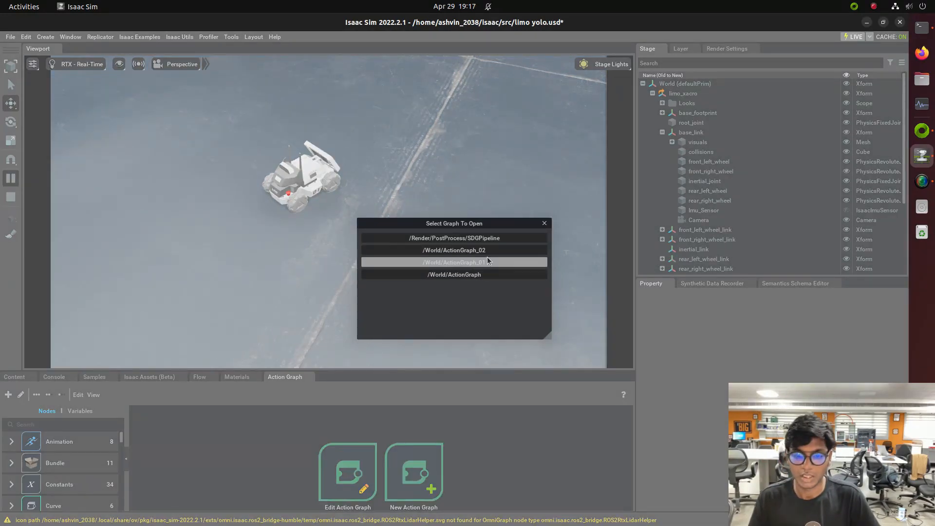
left_click(454, 250)
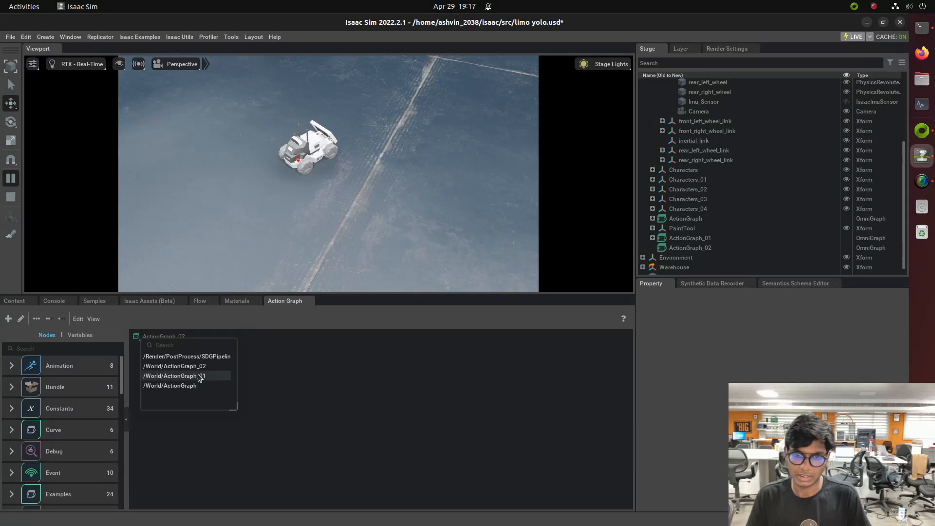
left_click(174, 375)
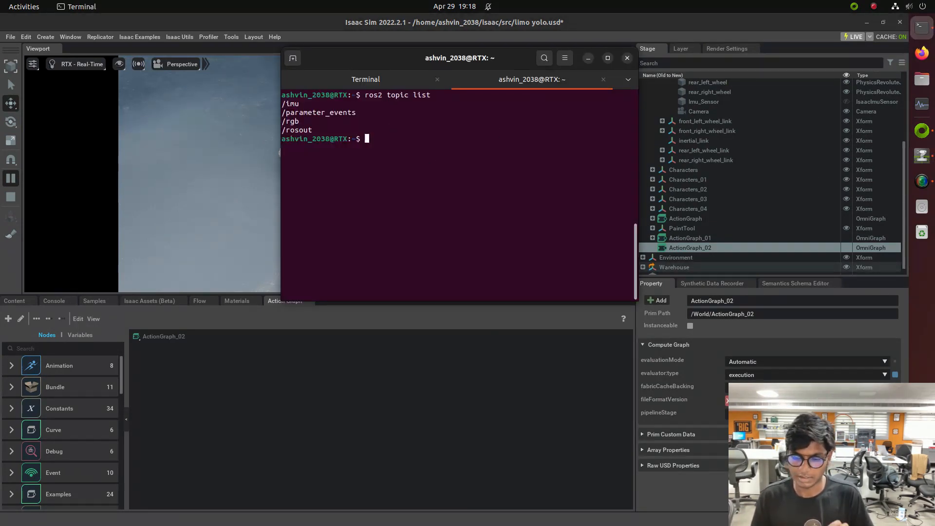
Step: Launch rqt and set its node graph to show Nodes only
type("rqt")
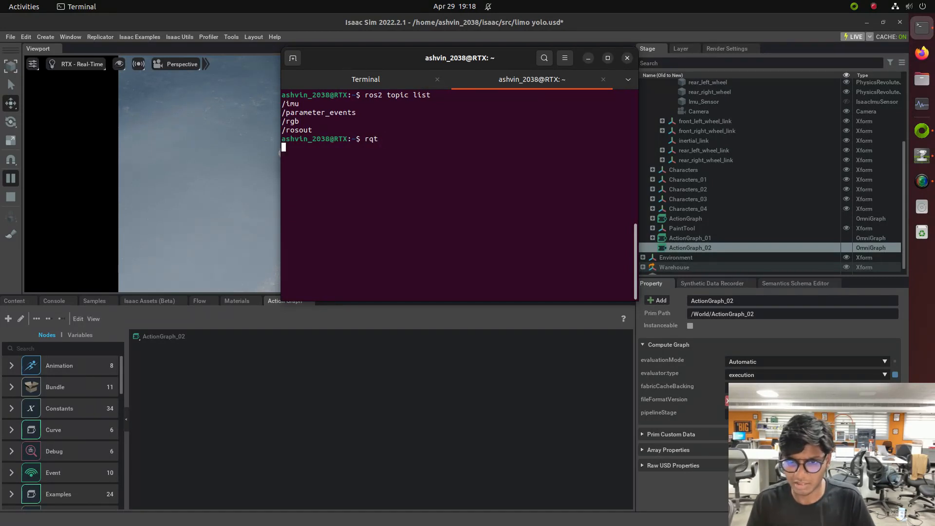
key("Return")
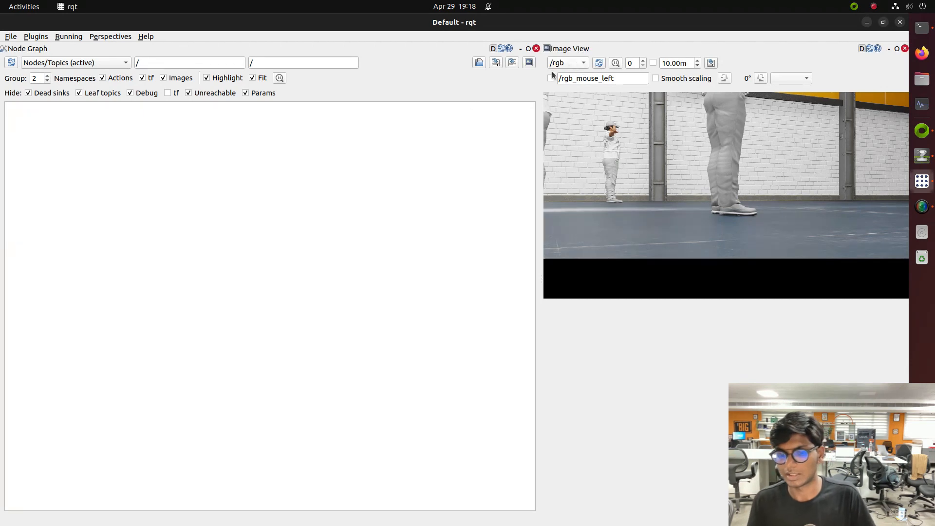
left_click(74, 62)
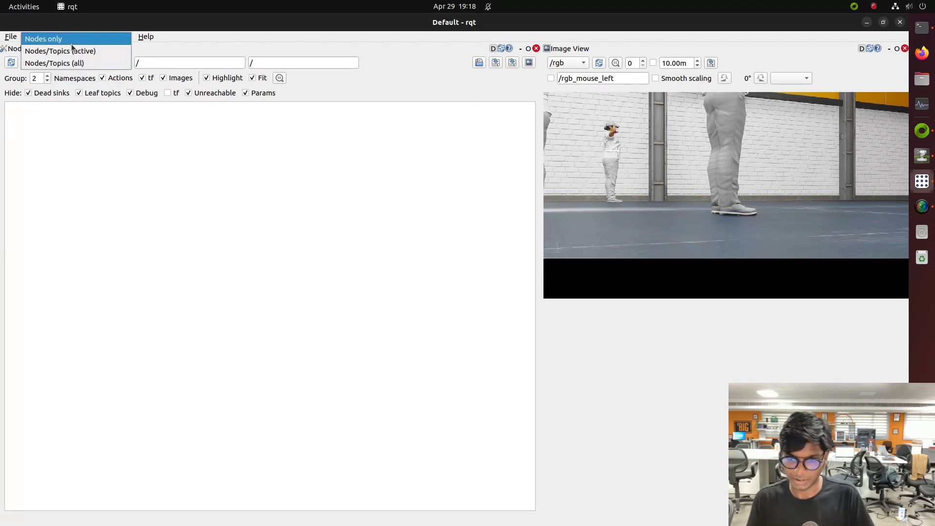
left_click(43, 38)
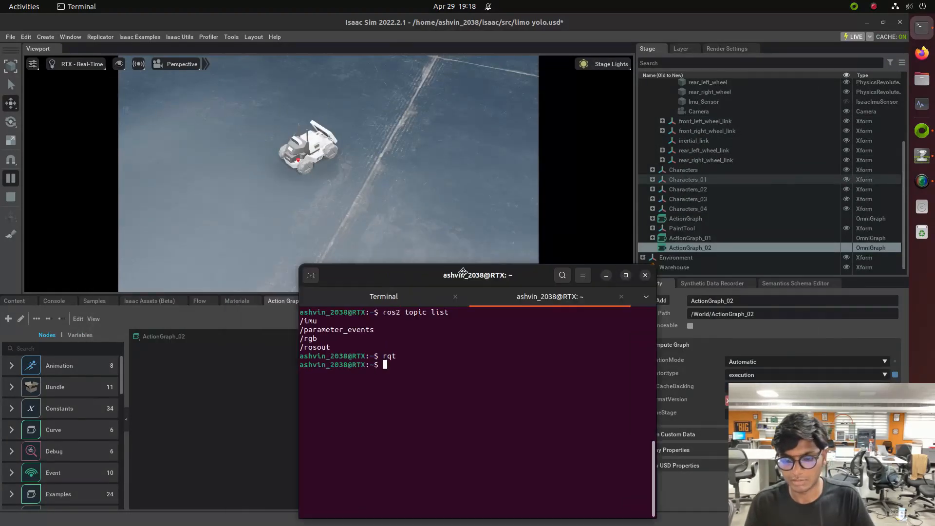
Step: Move the terminal aside and change into the limo/src/Limo-Isaac-Sim/yolo workspace
left_click_drag(477, 275, 690, 167)
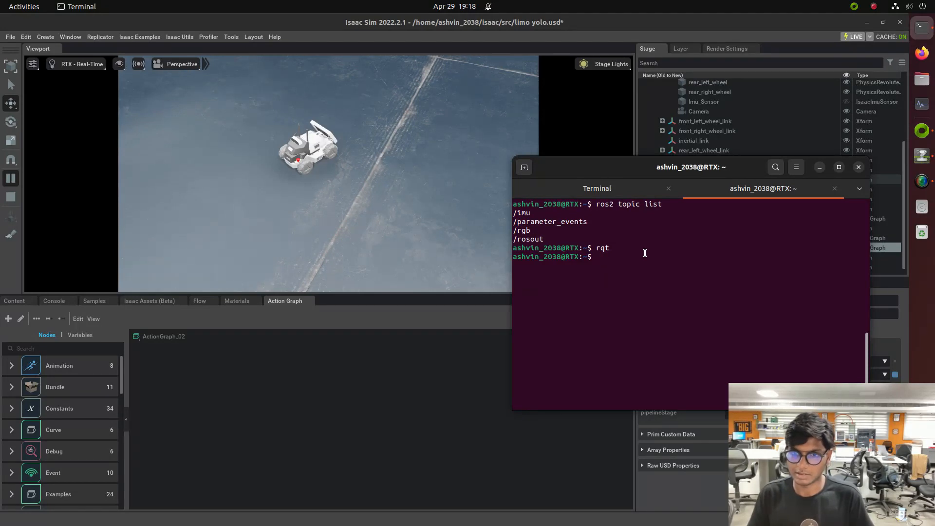
type("ros")
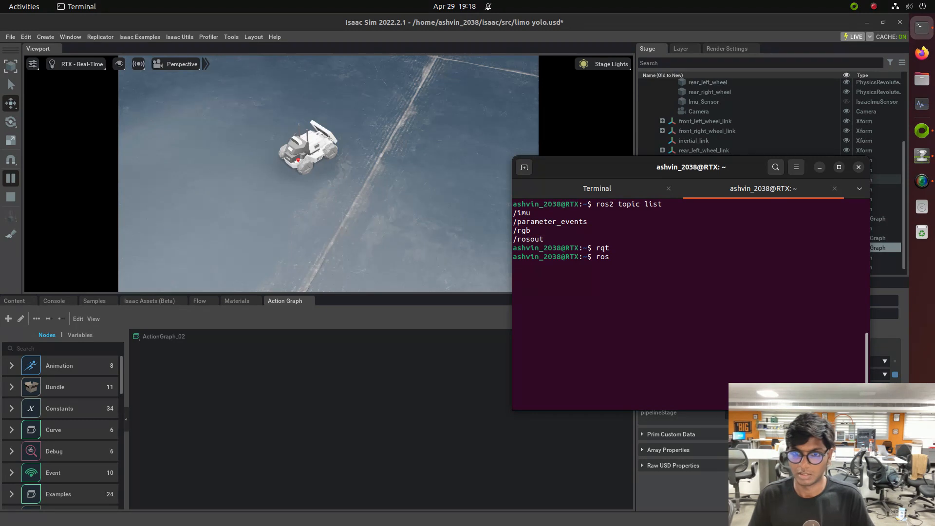
type("cd")
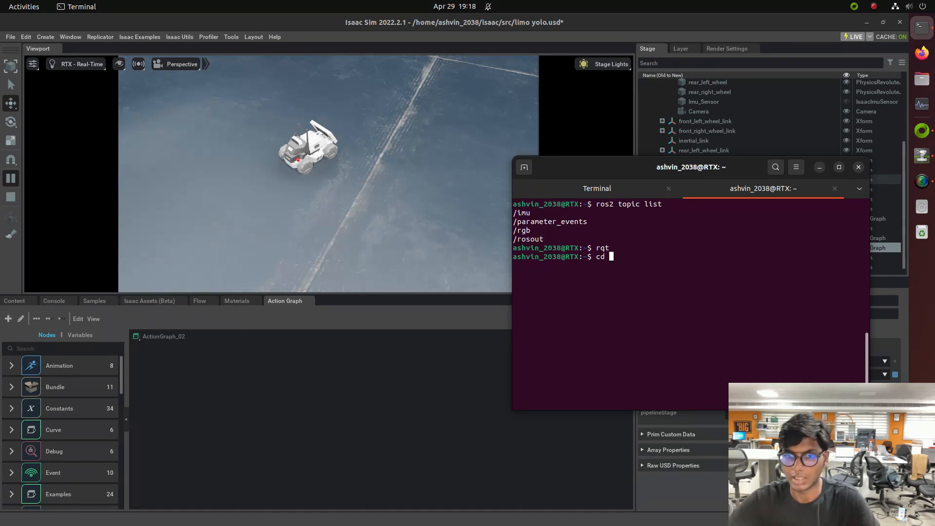
type("limo/src/Limo-Isaac-Sim/")
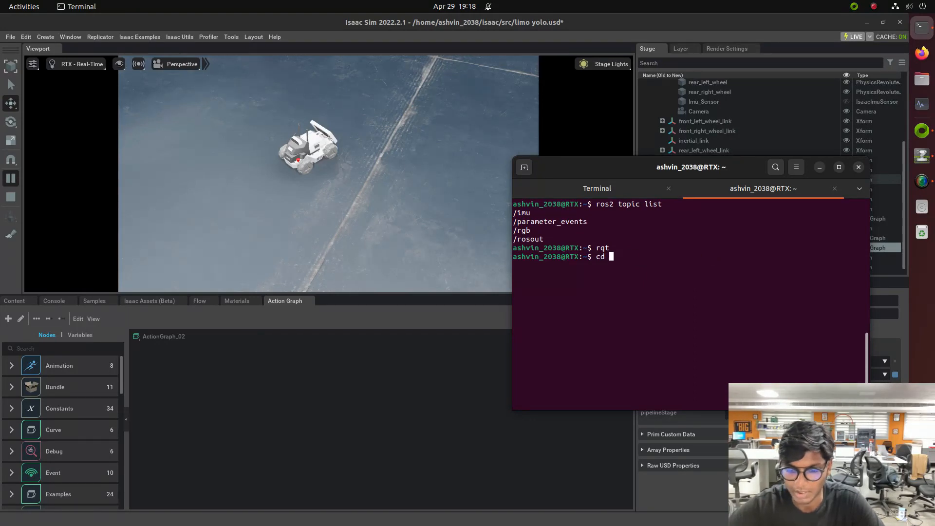
type("yolo/")
type("source install/setup.bash")
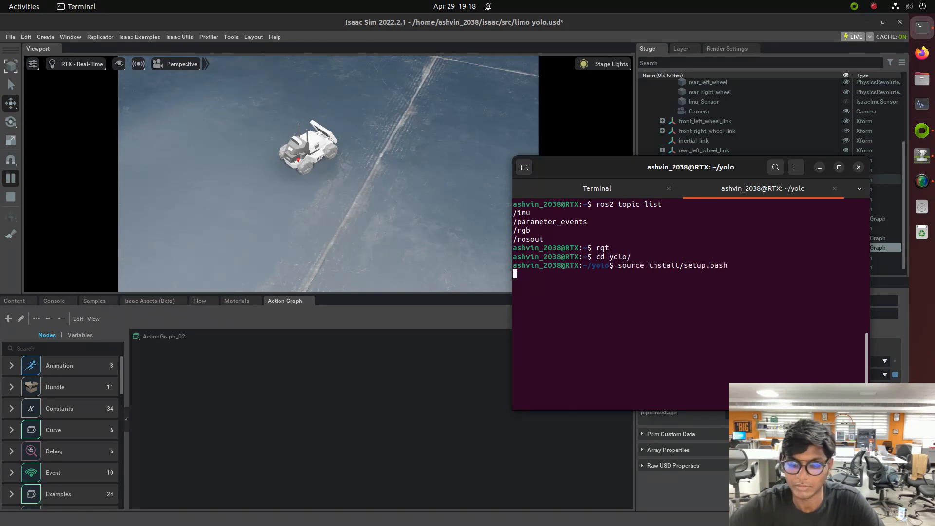
Step: Enter src and run ros2 launch limo_yolo.launch.py to start YOLO detection
type("cd src/")
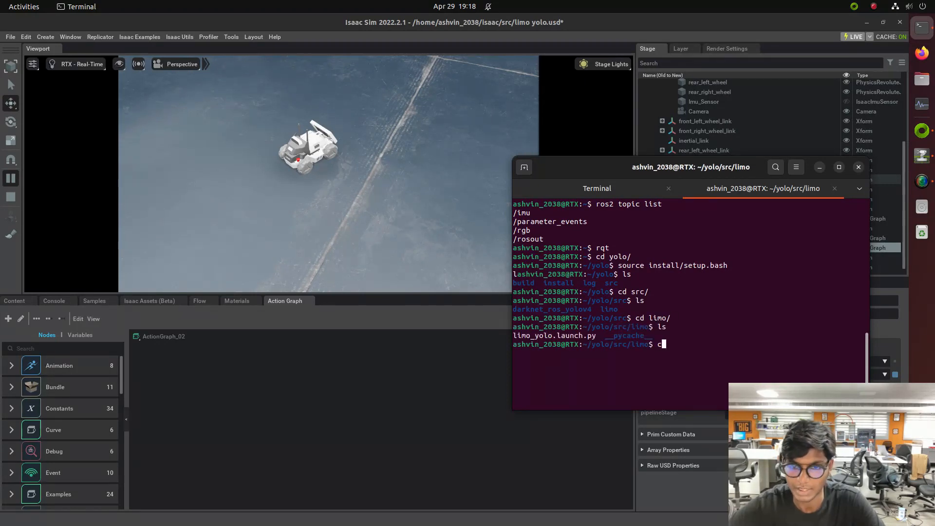
type("ros2")
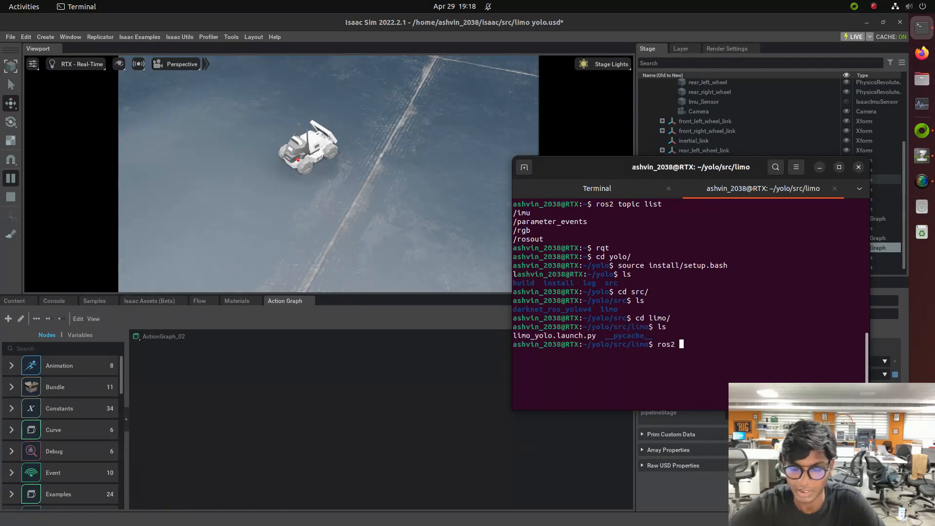
type("launch")
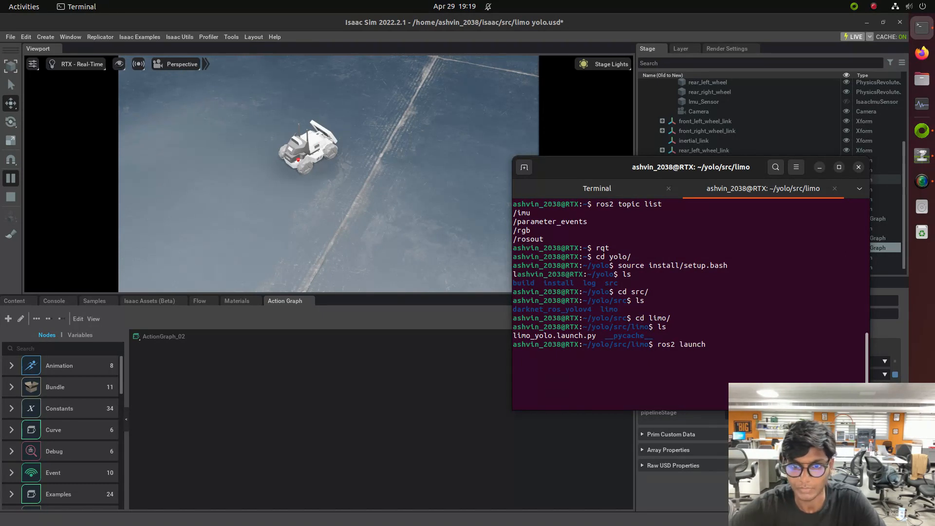
type("limo")
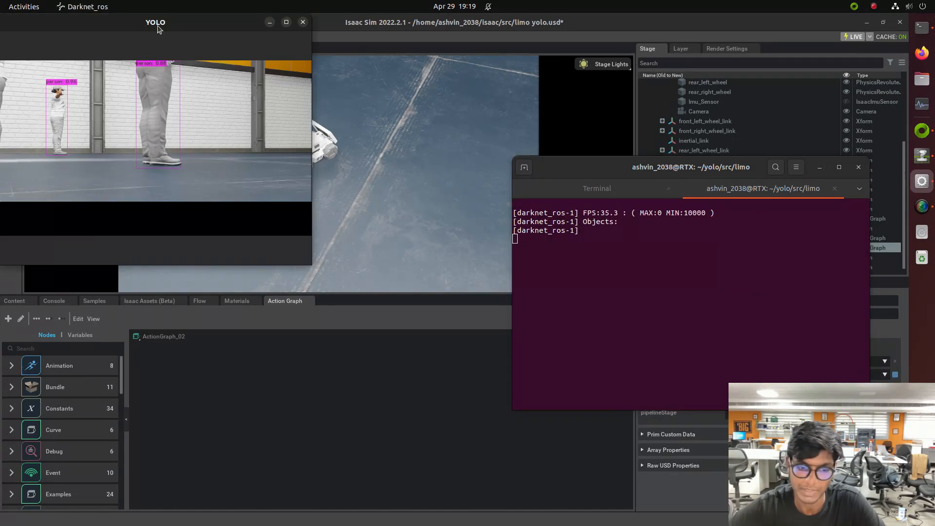
Step: Place the YOLO detection window beside the scene and open the Window menu
left_click_drag(155, 22, 610, 72)
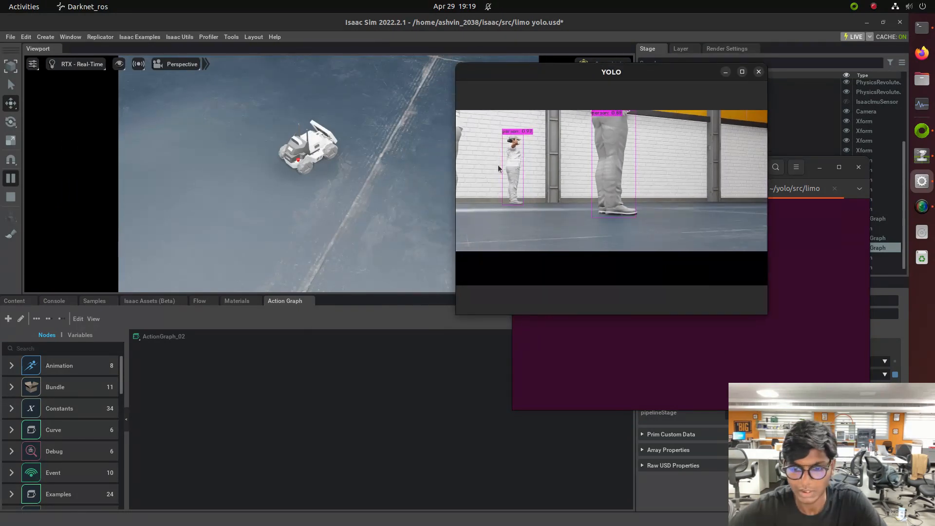
left_click(69, 37)
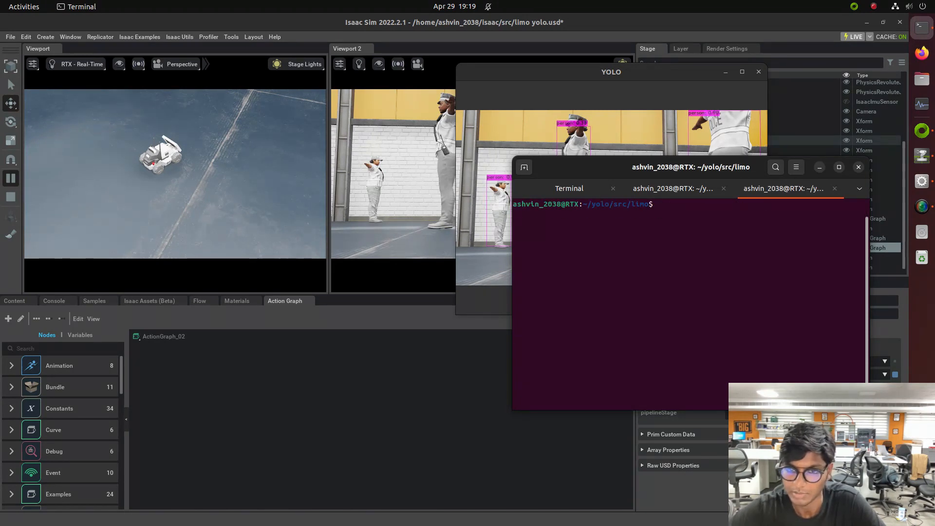
Step: Source ROS 2 in the new tab and launch rqt showing /darknet_ros and /rgb
type("source")
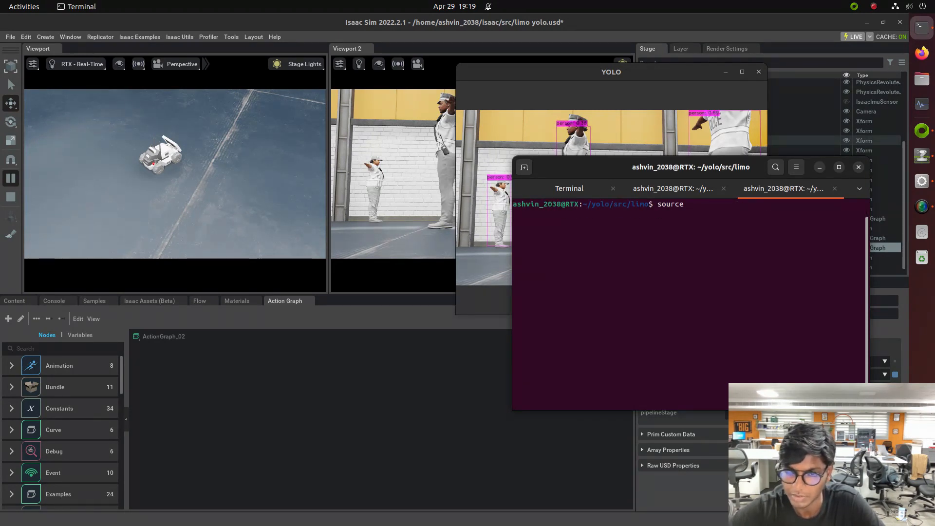
type("/opt/ro")
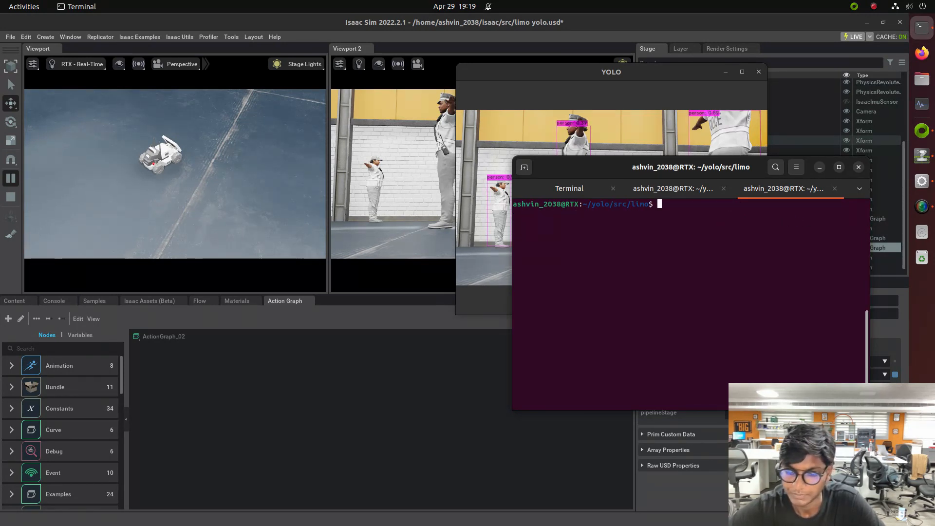
type("rqt")
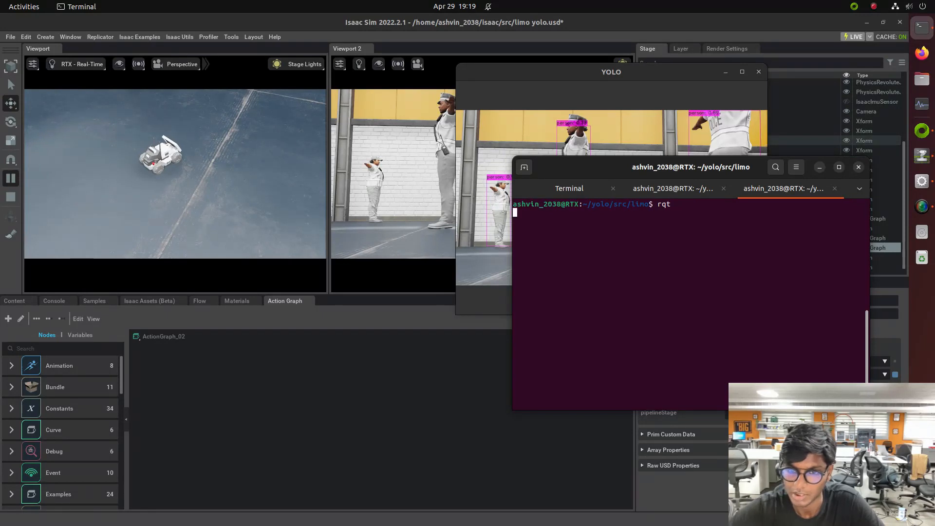
key("Return")
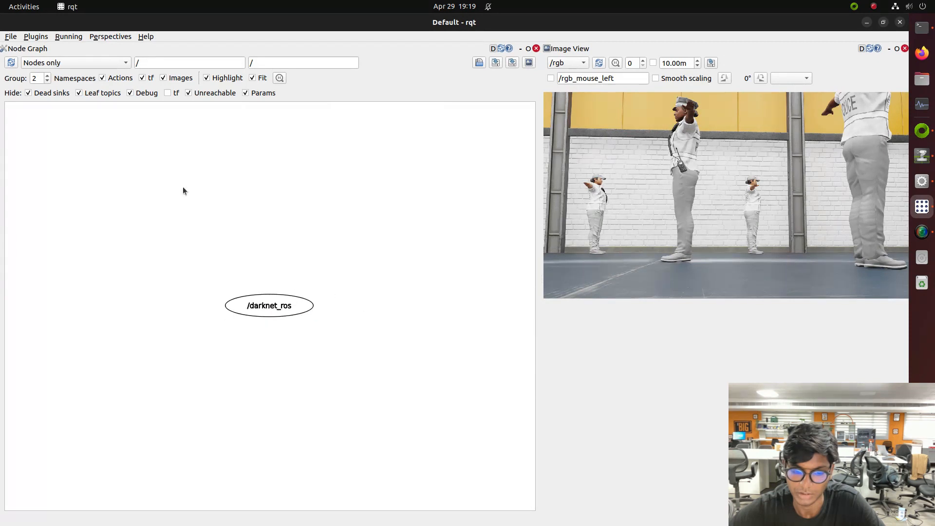
Step: Close rqt and move the terminal down to reveal the YOLO person detections
left_click(71, 62)
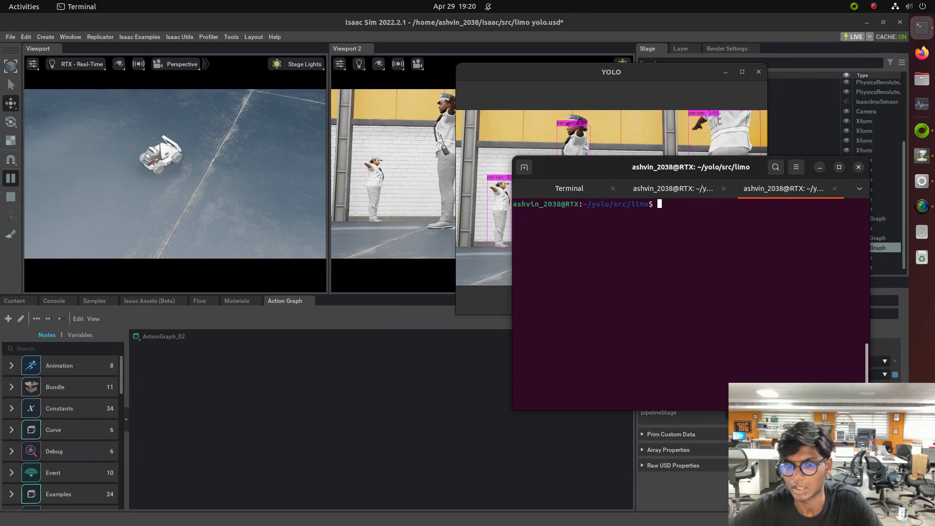
left_click_drag(689, 167, 505, 241)
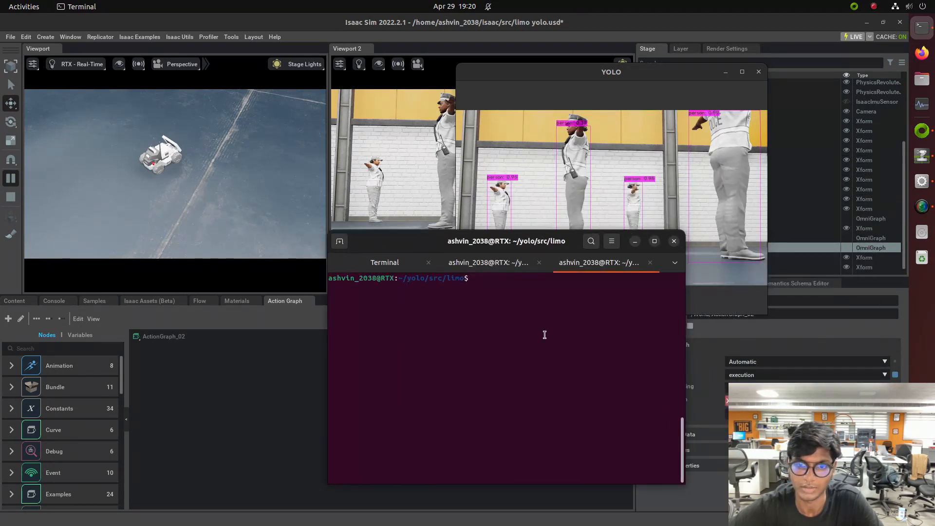